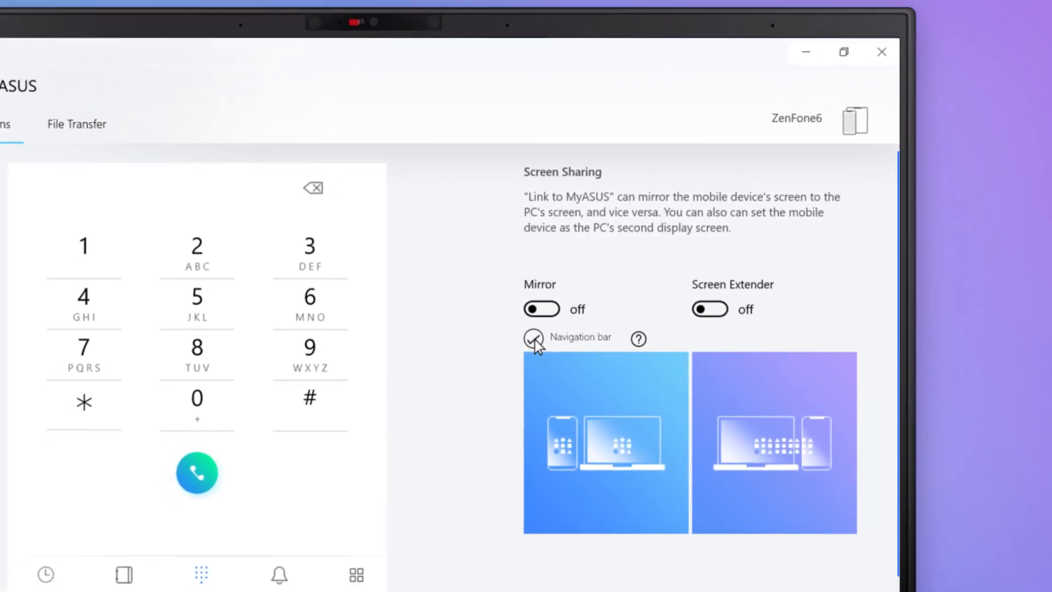
- Untick the Navigation bar option under Mirror so the phone's nav bar stays hidden
click(541, 309)
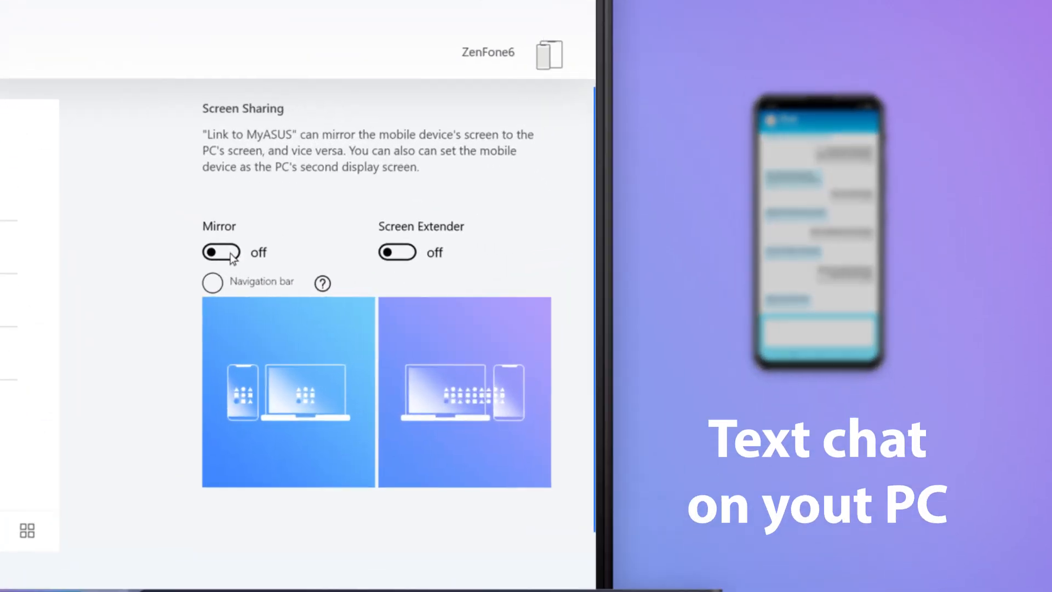
- Turn mirroring on and reply 'Great choice! Let's call and book a table!' in the mirrored chat
click(221, 252)
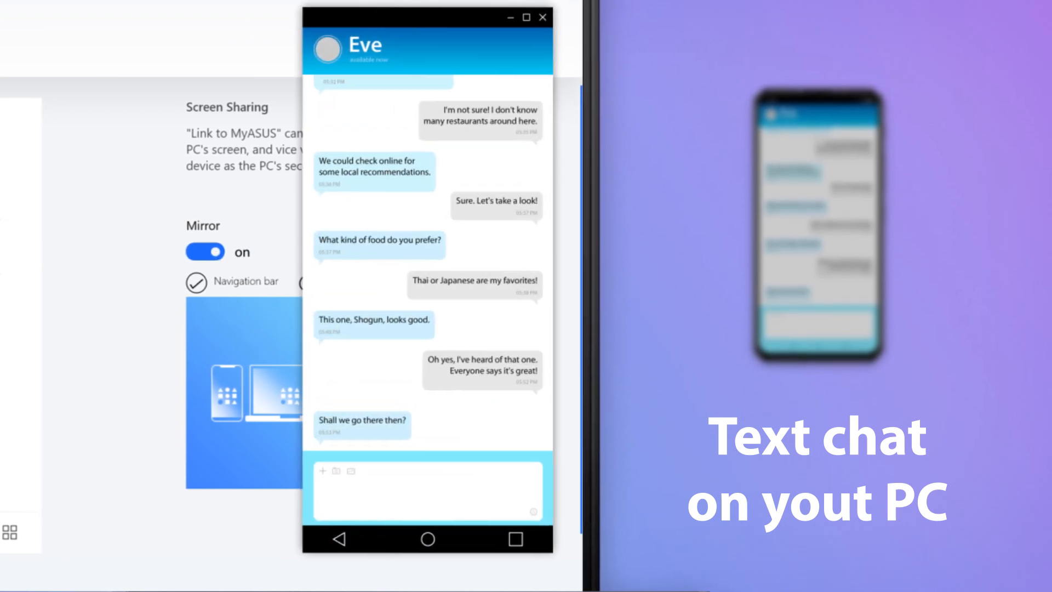
text(Great choice! Let's call and book a table!)
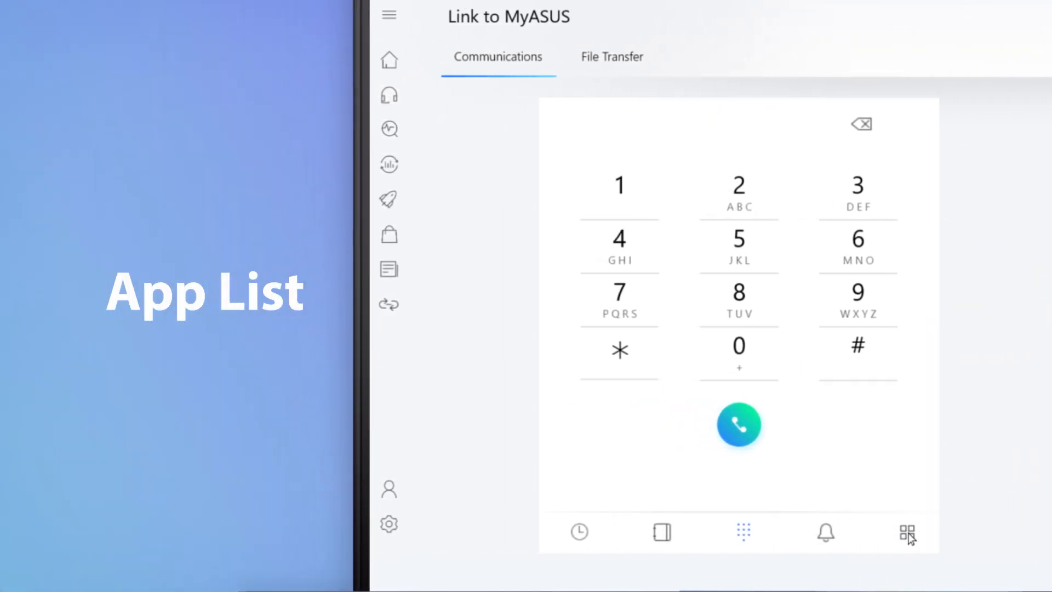
- Show the ZenFone6's app list beside the mirrored screen, then turn mirroring off
click(907, 532)
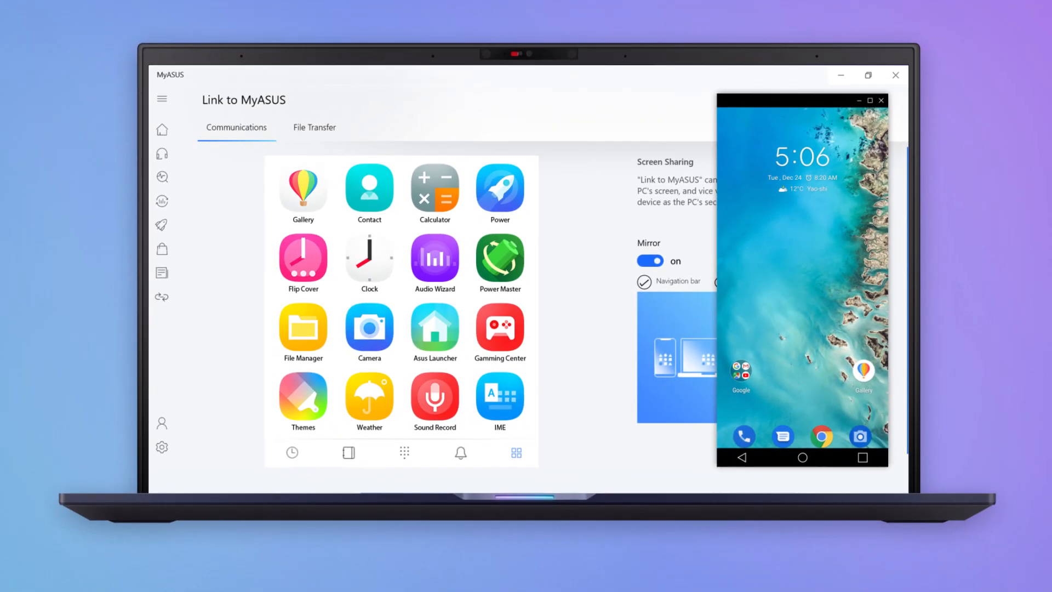
click(307, 189)
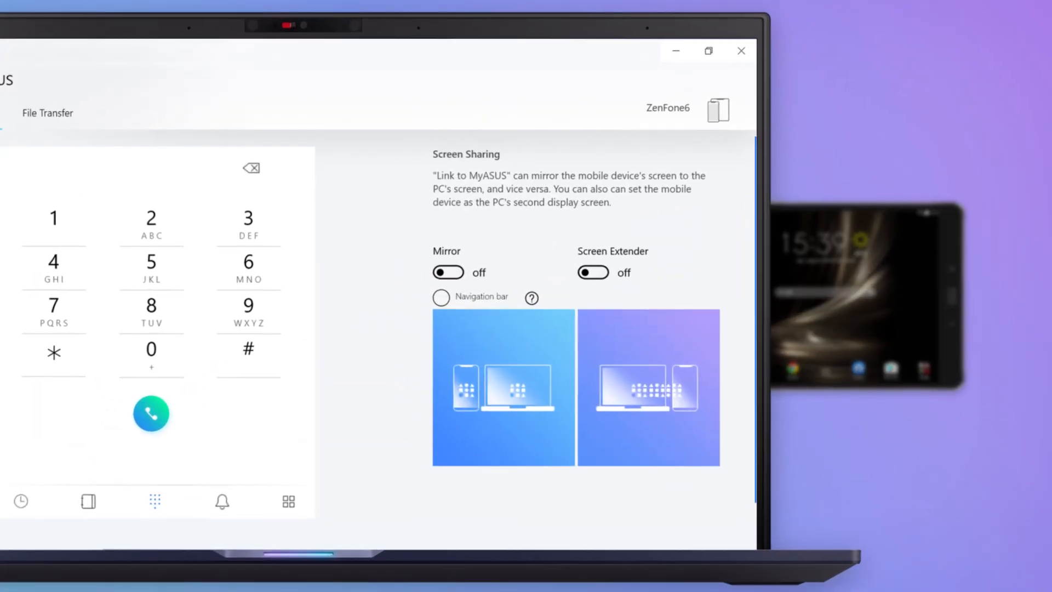
- Switch Screen Extender on so the phone becomes a second PC display
click(592, 273)
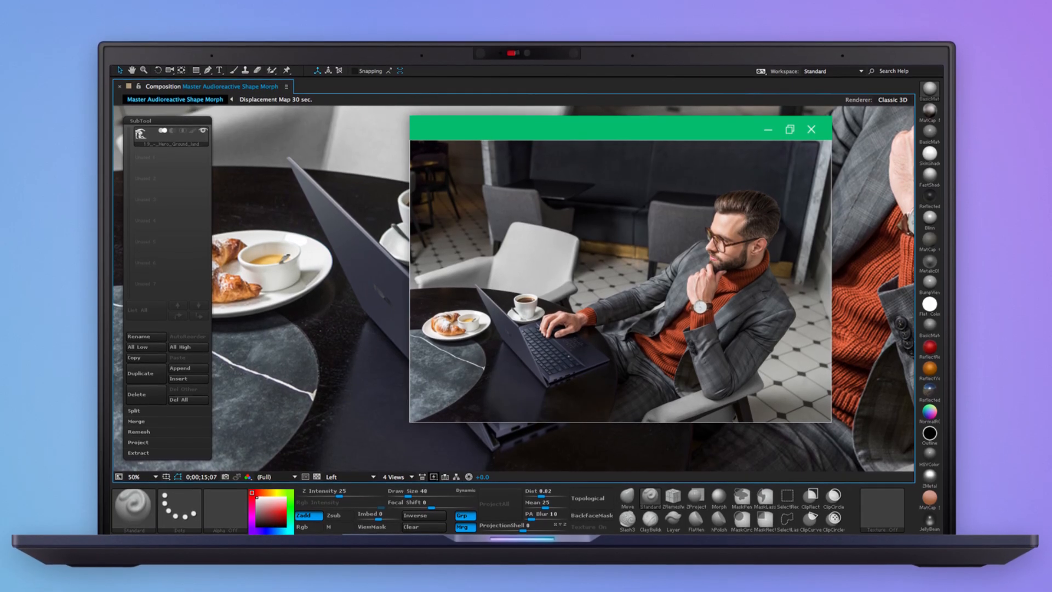
- Move the floating photo window right onto the extended phone display
drag(621, 128, 735, 148)
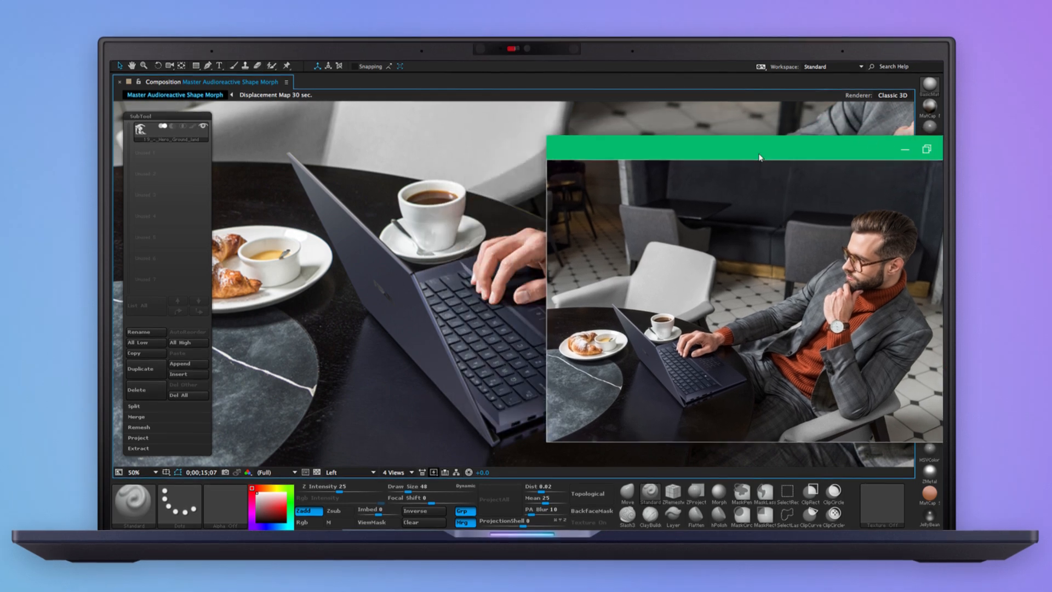